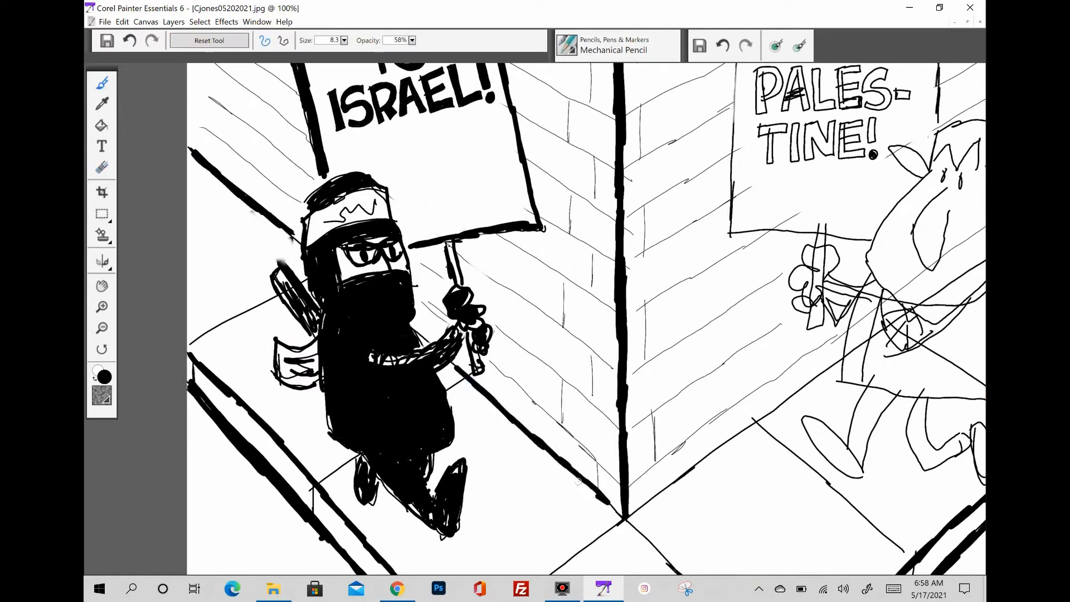
# Ink the Death to Israel sign with a skull beneath its lettering.
pyautogui.moveTo(447, 369); pyautogui.dragTo(620, 515)
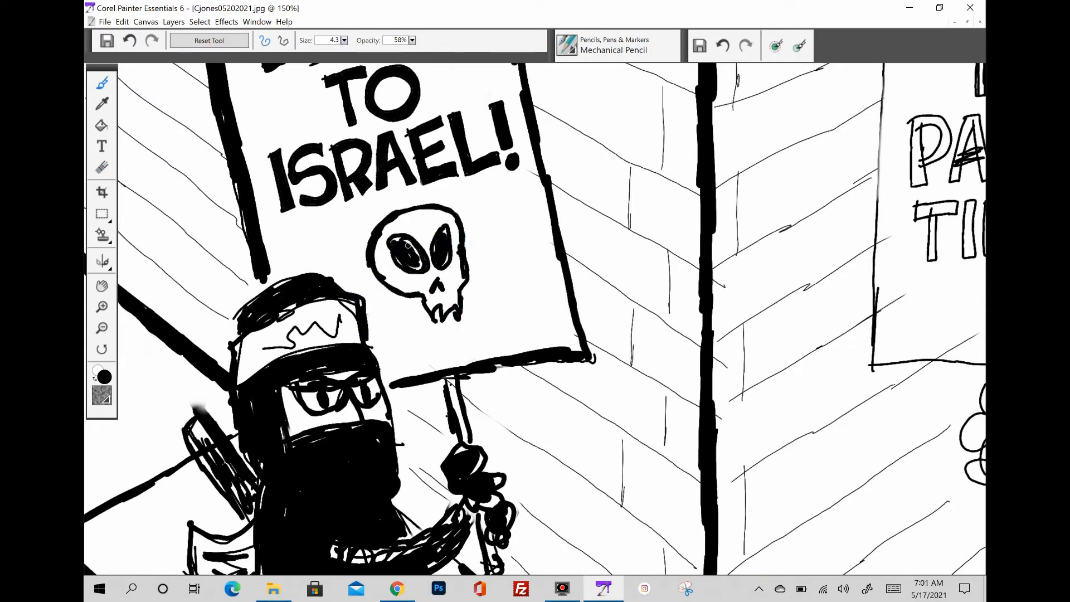
pyautogui.moveTo(699, 44)
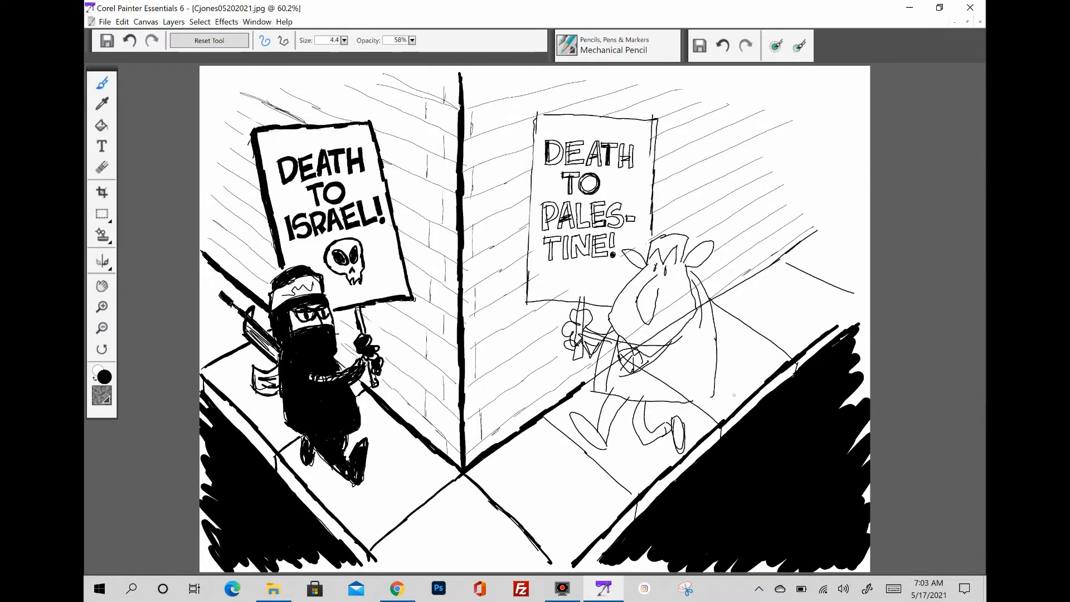
# Ink the right wall's bricks, the Death to Palestine sign and the suited figure holding it.
pyautogui.click(257, 21)
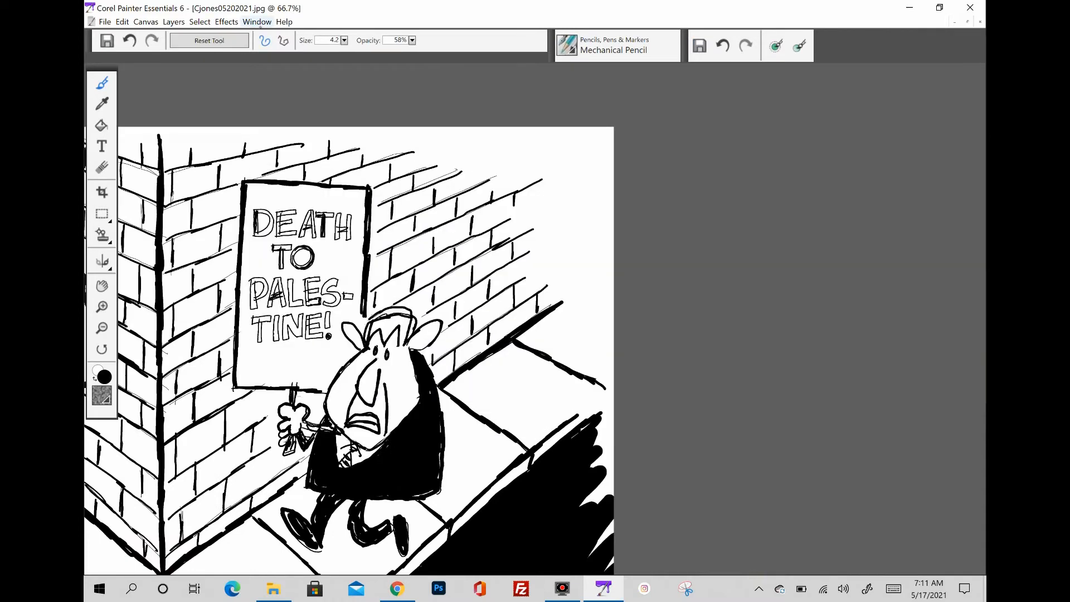
# Draw a skull on the Palestine sign and brick the left wall, then move to the browser for references.
pyautogui.click(102, 307)
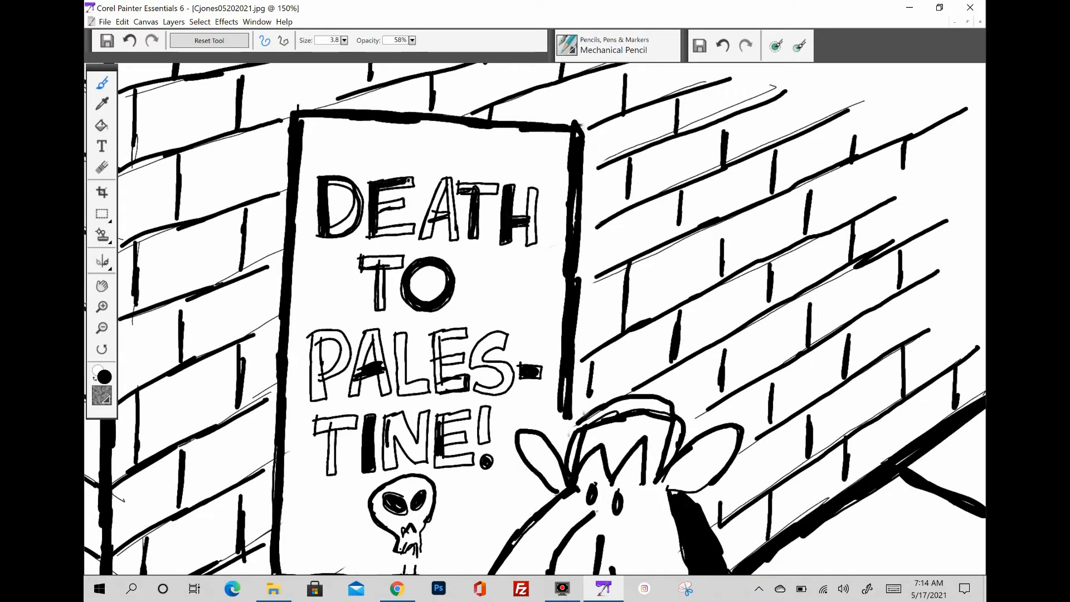
pyautogui.click(101, 126)
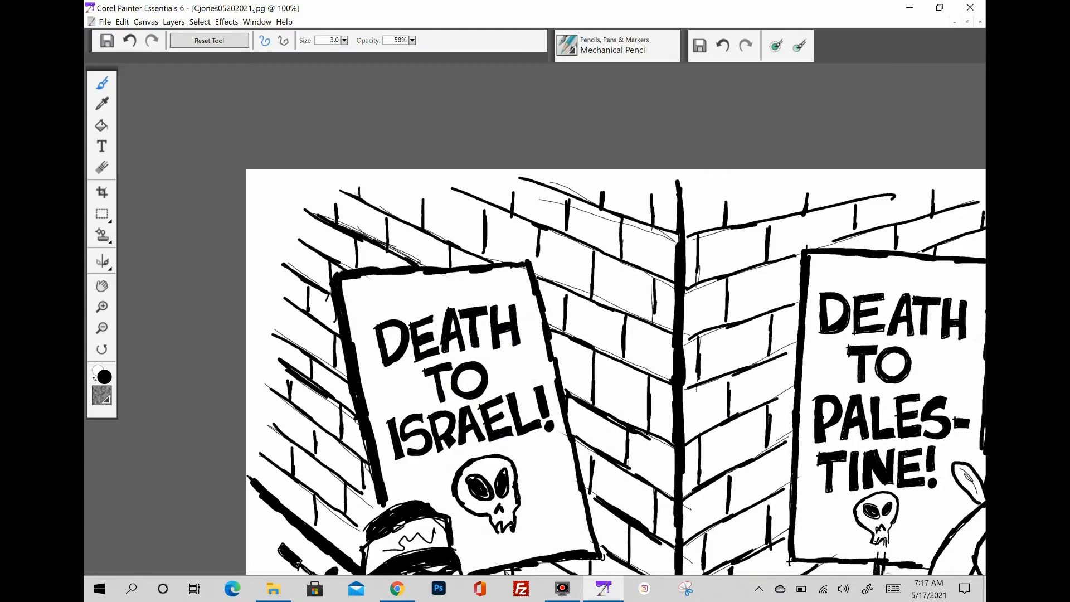
pyautogui.click(397, 588)
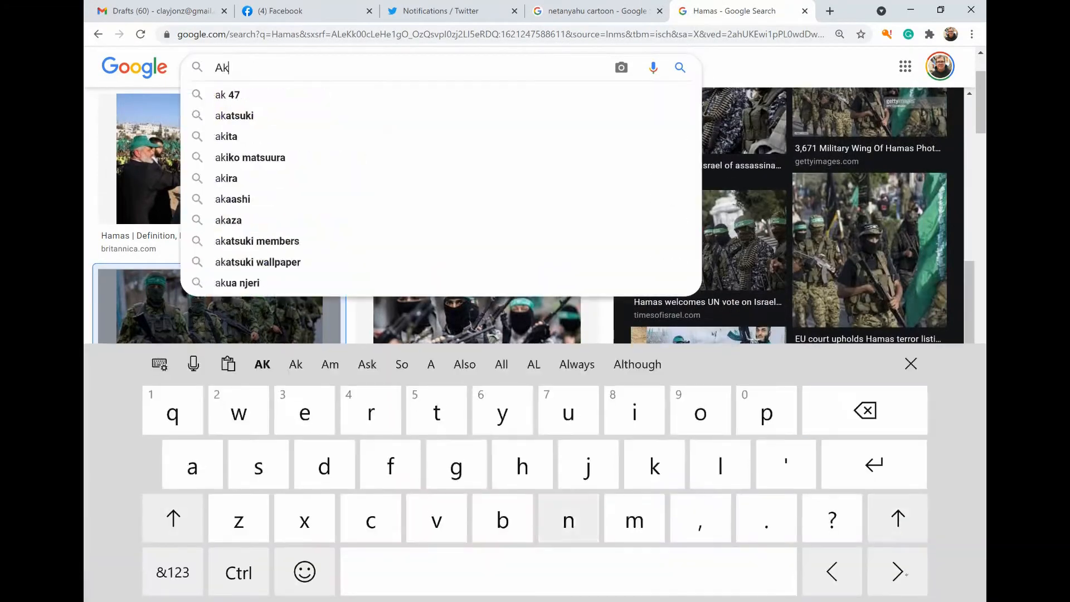
# Search Google Images for 'ak 47' and sketch a rifle behind the fighter's back from the reference.
pyautogui.click(600, 589)
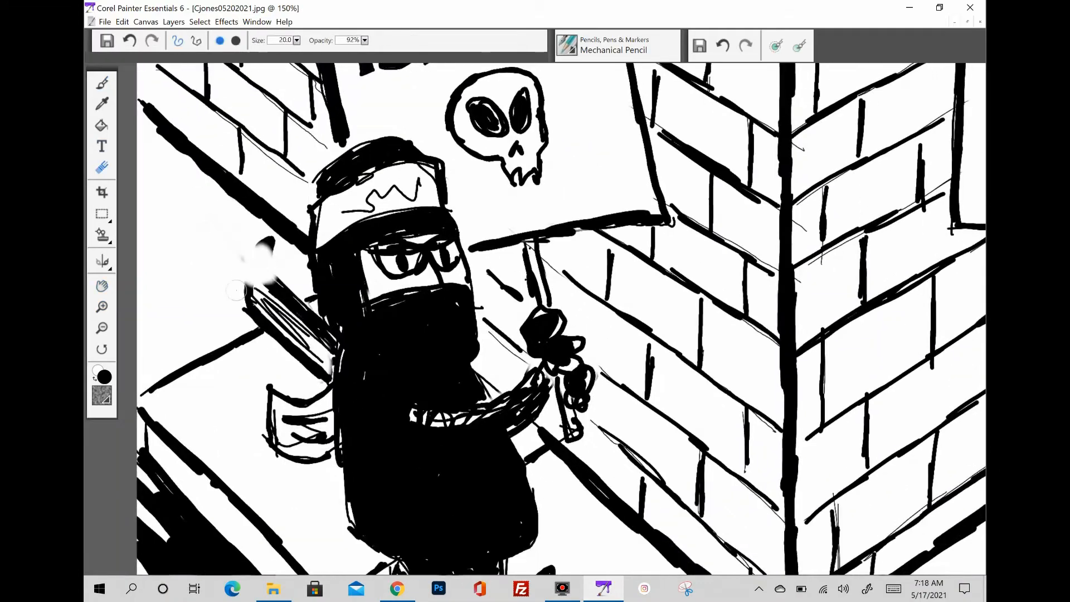
pyautogui.click(397, 588)
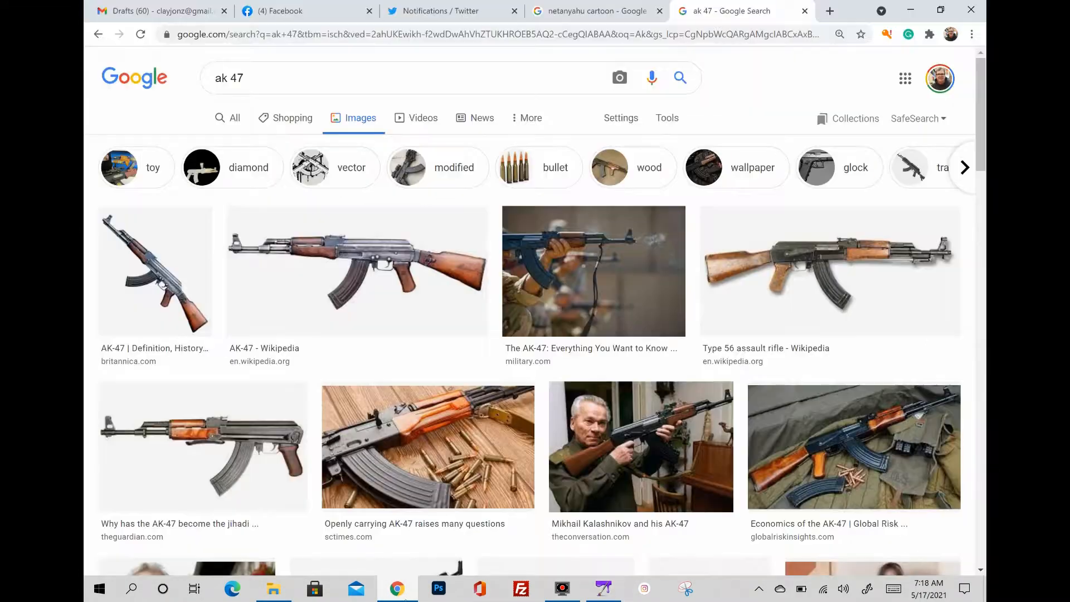
pyautogui.click(602, 589)
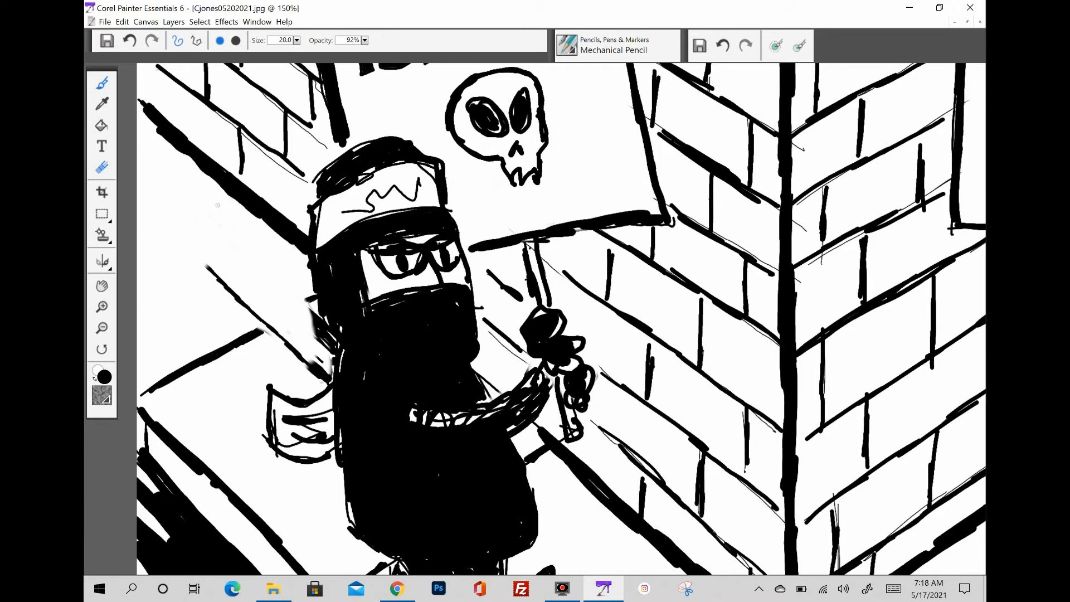
pyautogui.moveTo(171, 219); pyautogui.dragTo(321, 355)
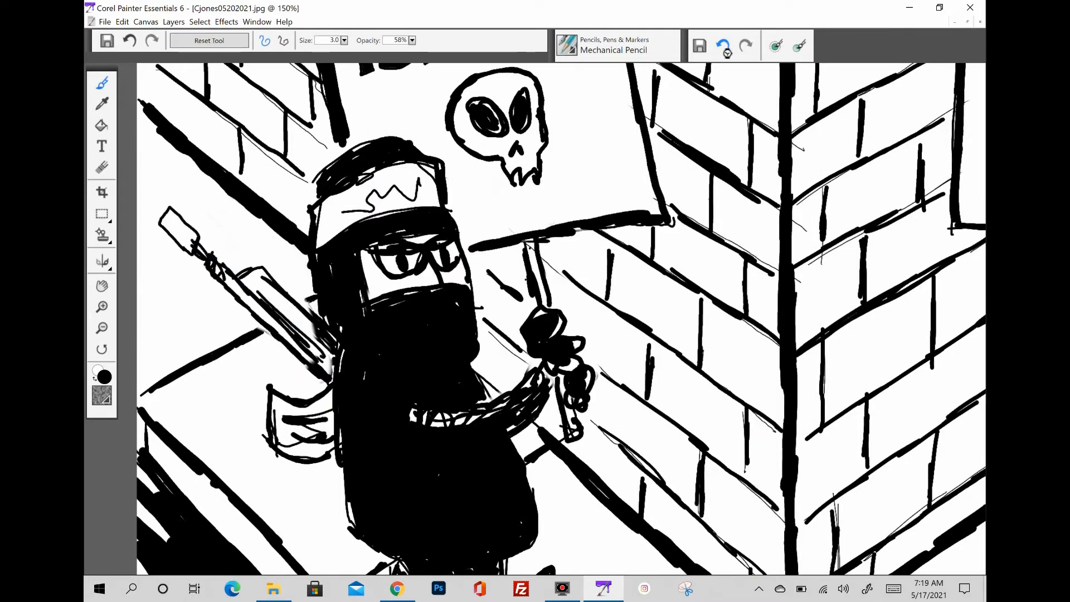
pyautogui.click(397, 588)
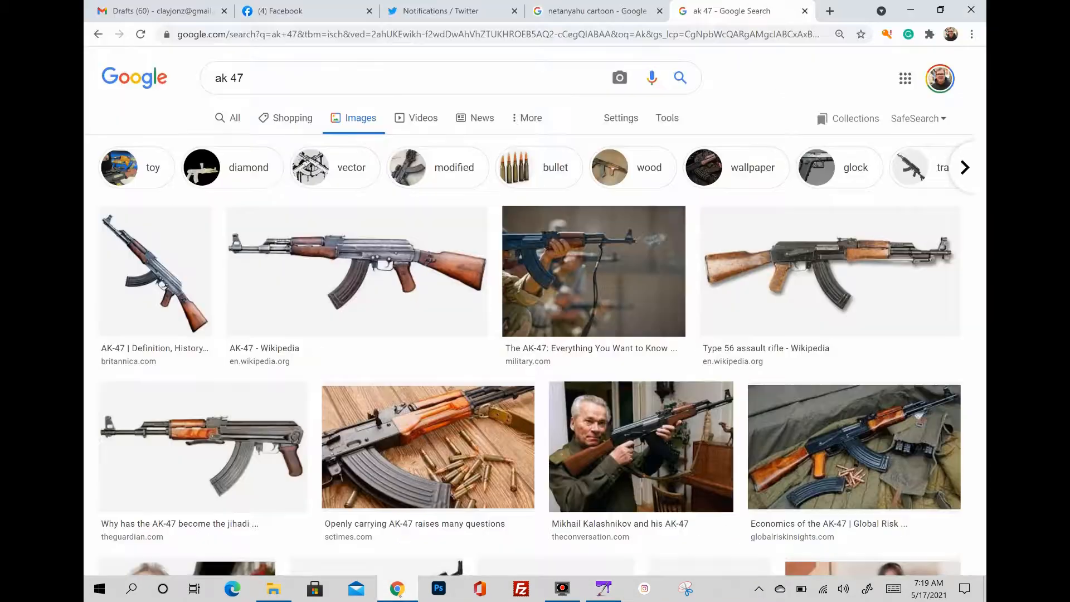
pyautogui.click(600, 589)
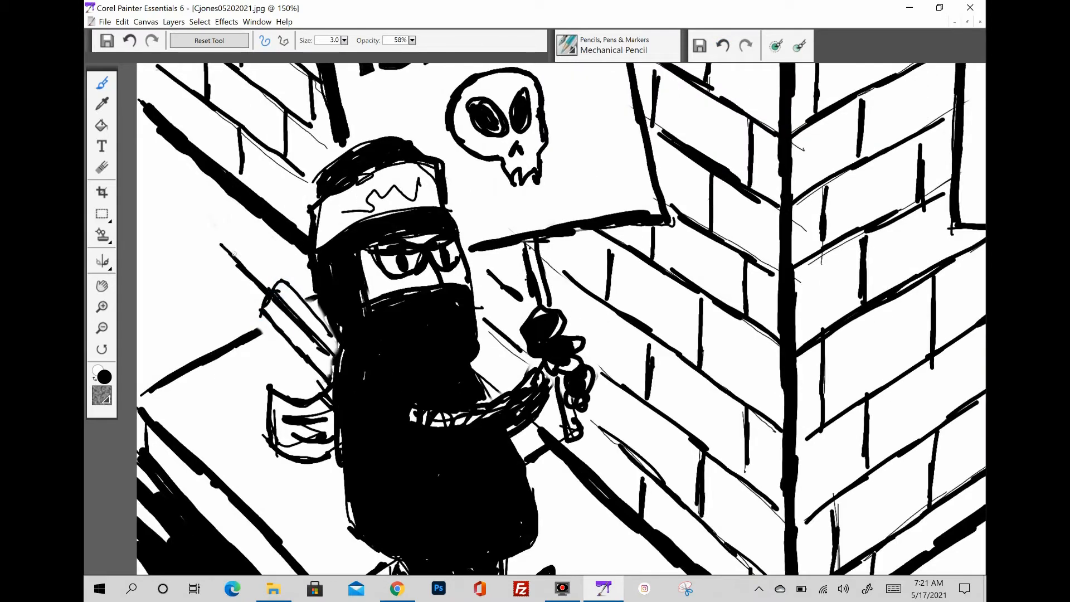
# Draw an AK-47 held by the Hamas fighter, comparing it against the reference images.
pyautogui.click(722, 45)
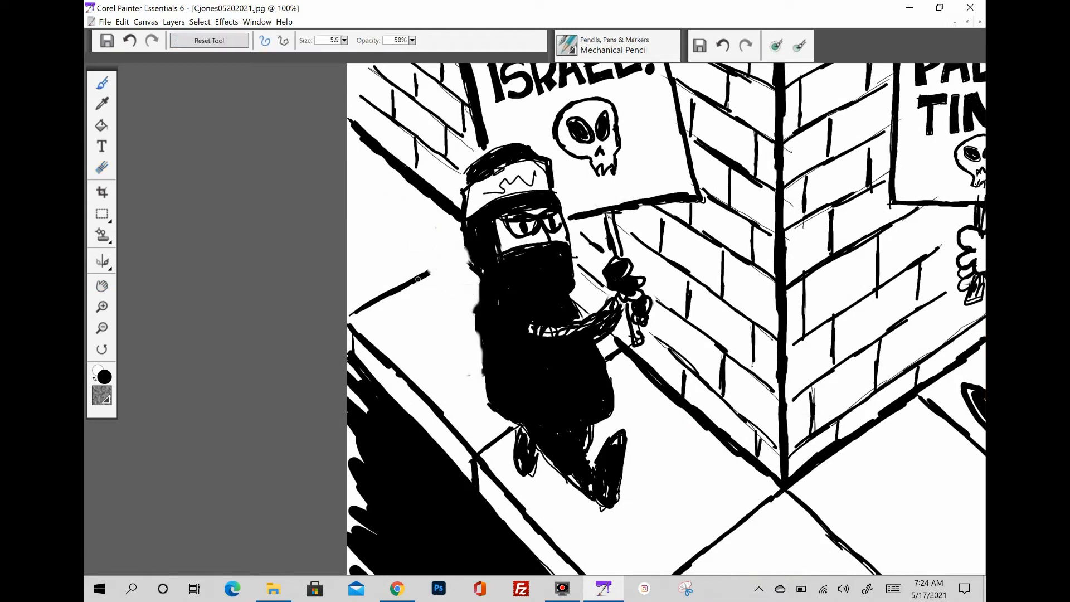
pyautogui.moveTo(389, 205); pyautogui.dragTo(479, 328)
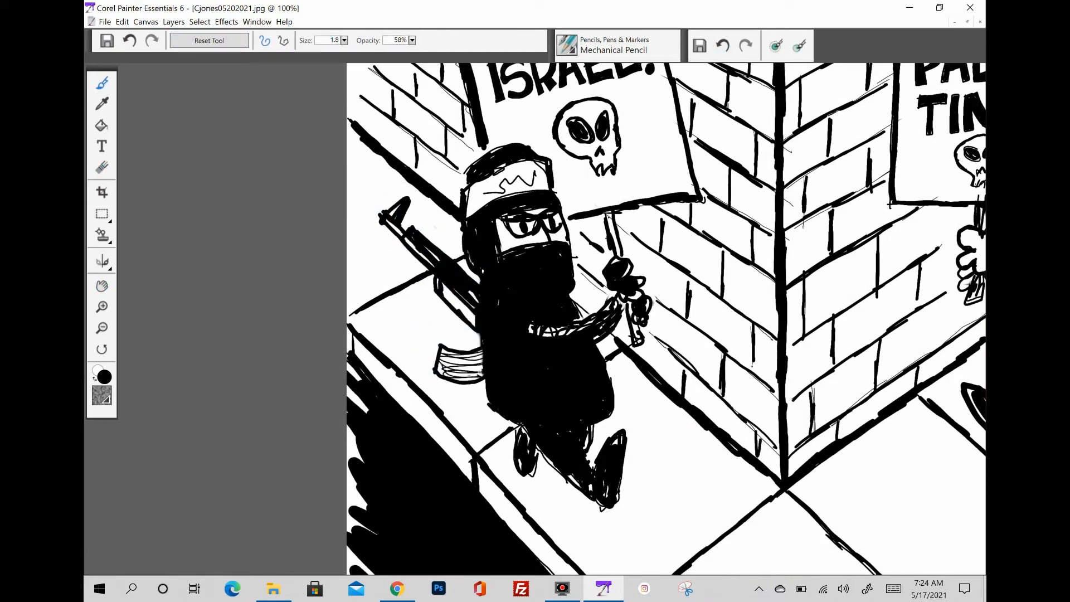
pyautogui.click(397, 589)
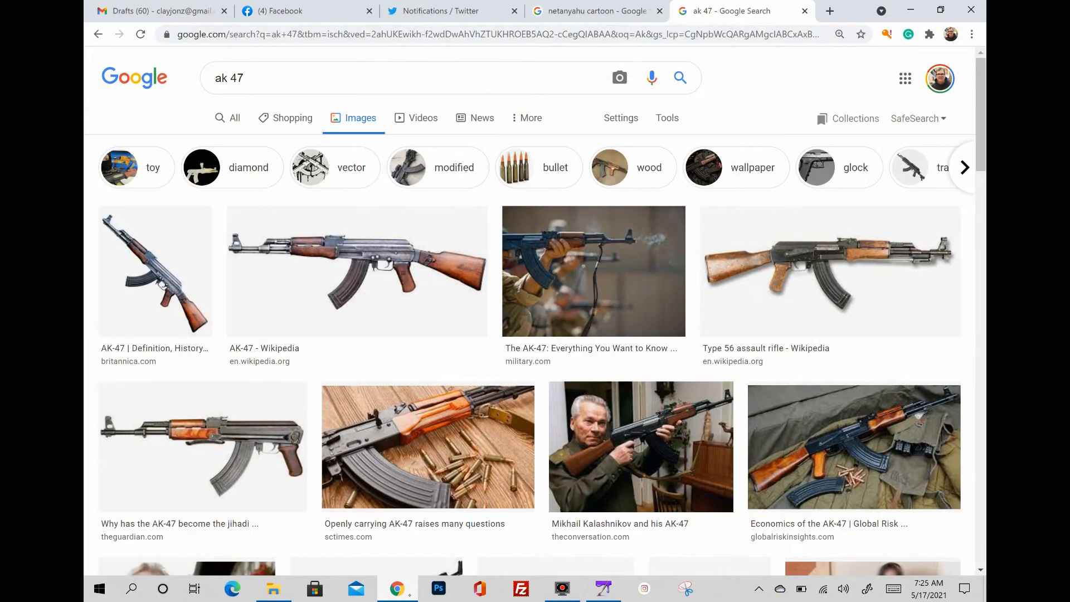
pyautogui.click(602, 589)
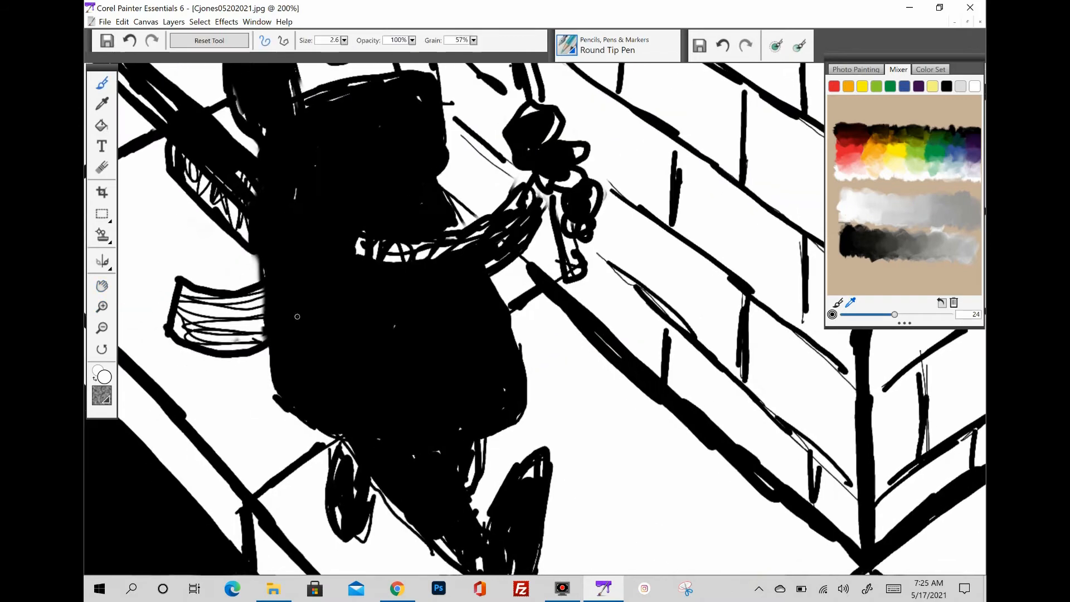
# Letter HAMAS in white on the fighter's robe and BIBI on the suited figure's coat.
pyautogui.moveTo(300, 307); pyautogui.dragTo(354, 341)
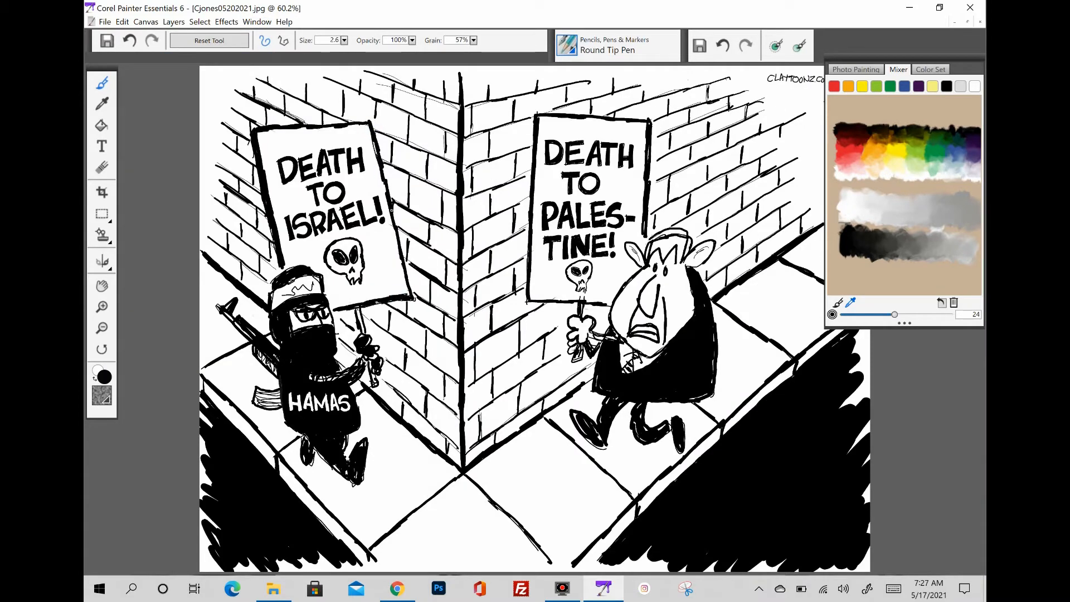
pyautogui.click(397, 589)
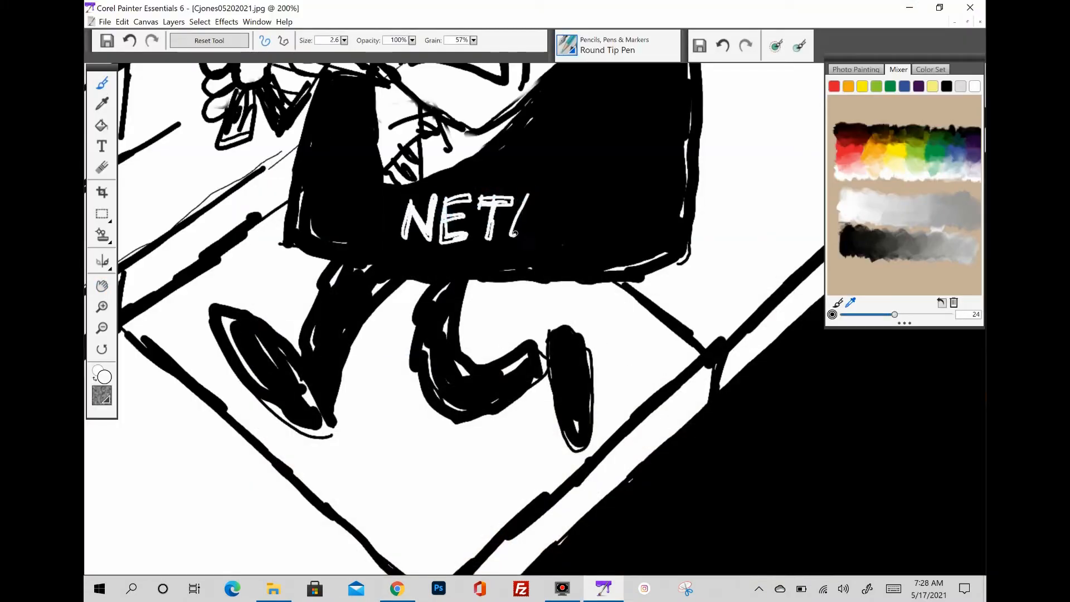
pyautogui.click(724, 45)
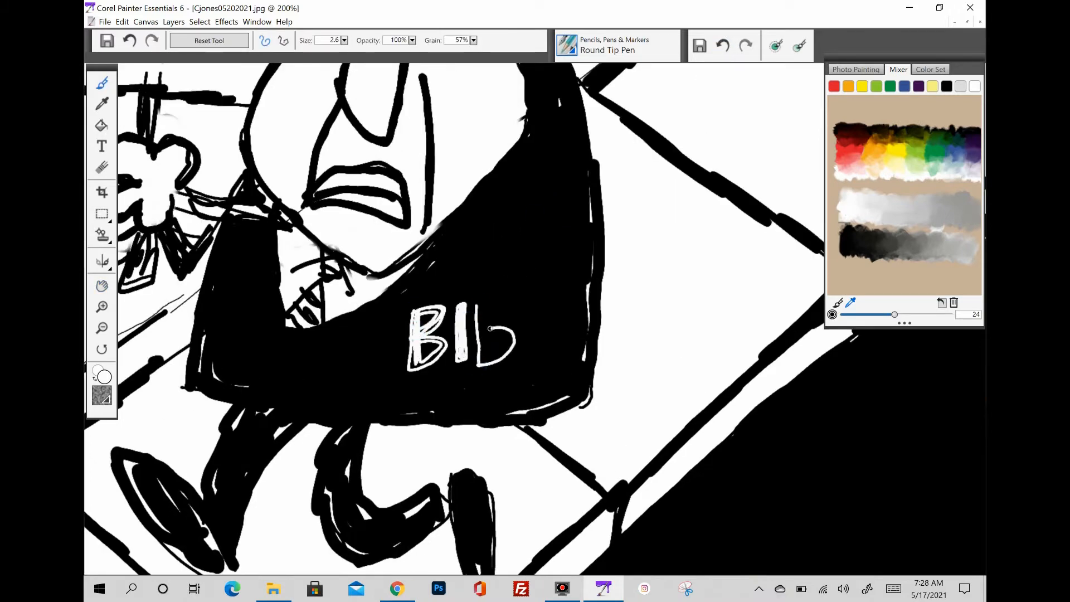
pyautogui.moveTo(492, 335); pyautogui.dragTo(533, 341)
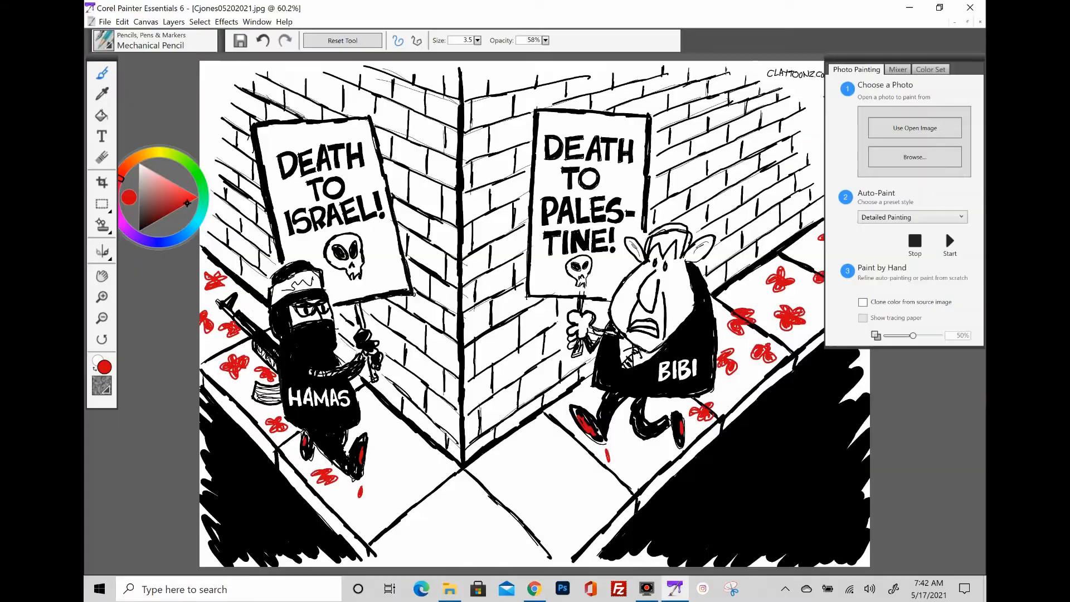
# Choose gray in the Mixer to cross-hatch the left brick wall.
pyautogui.click(898, 69)
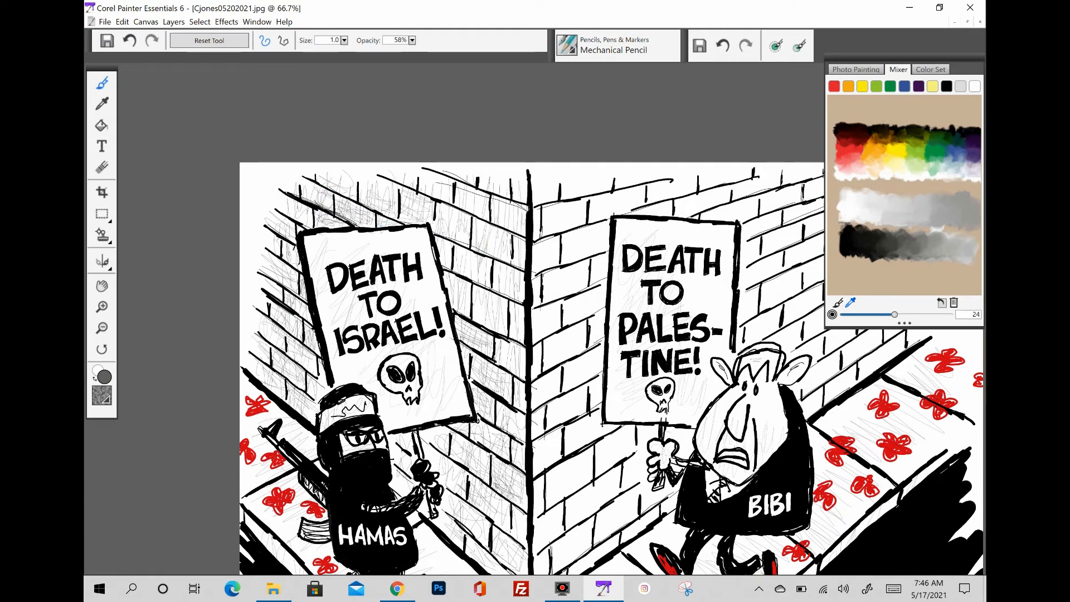
# Cross-hatch both brick walls and lay a gray watercolor wash over the sidewalk.
pyautogui.moveTo(464, 260); pyautogui.dragTo(479, 341)
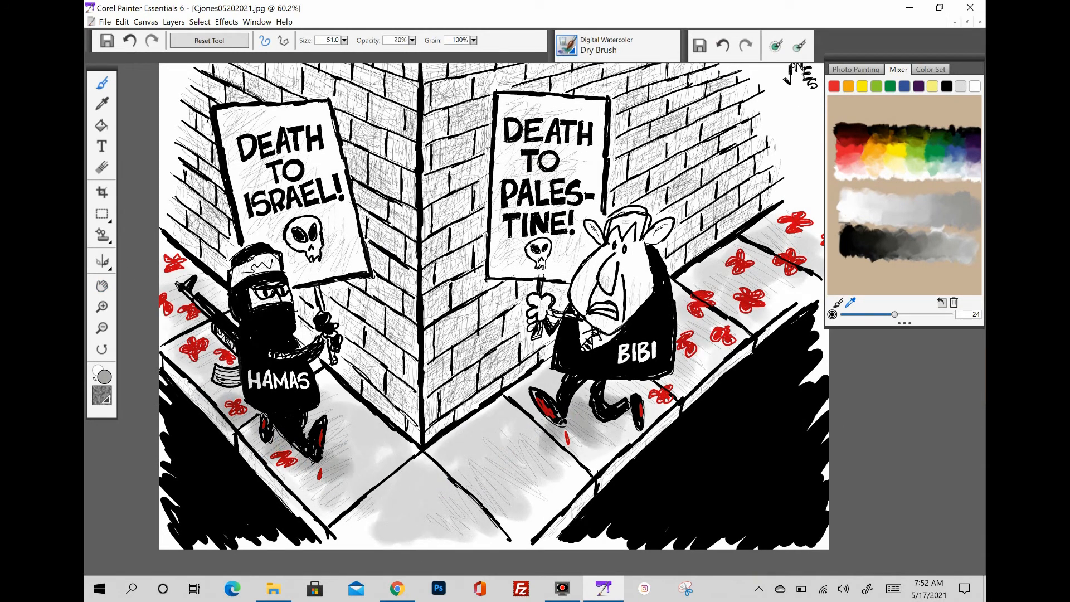
pyautogui.click(102, 307)
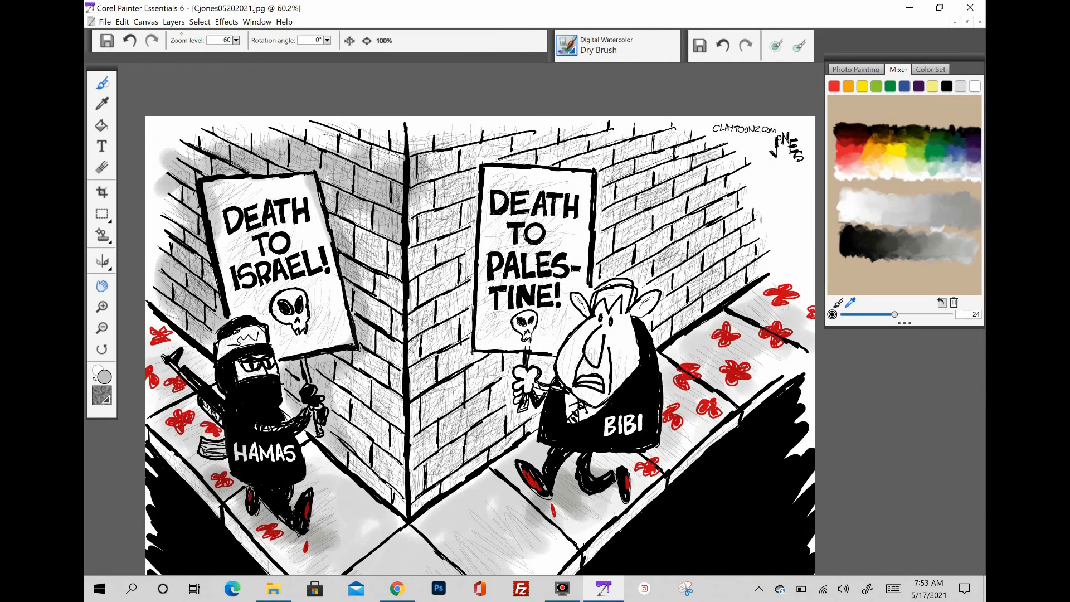